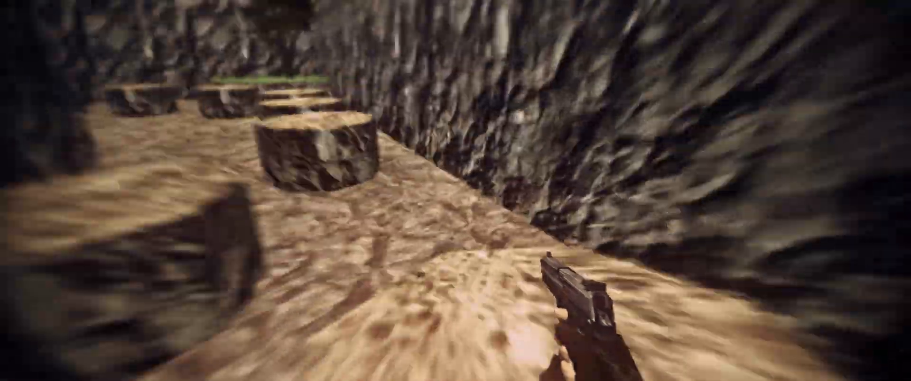
mouse_move(455, 191)
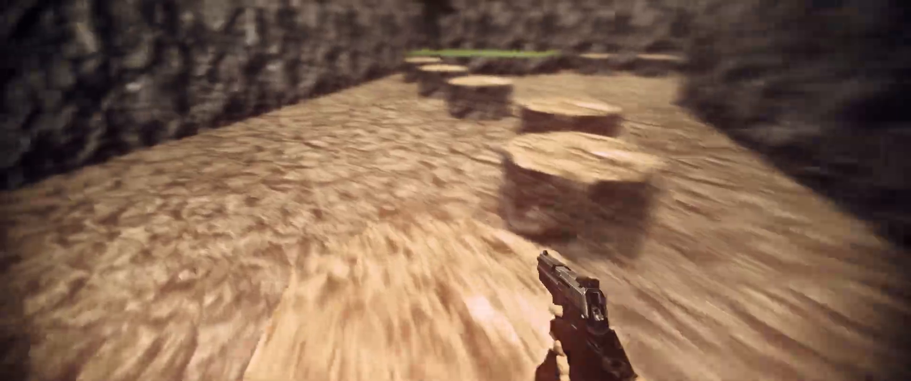
mouse_move(455, 190)
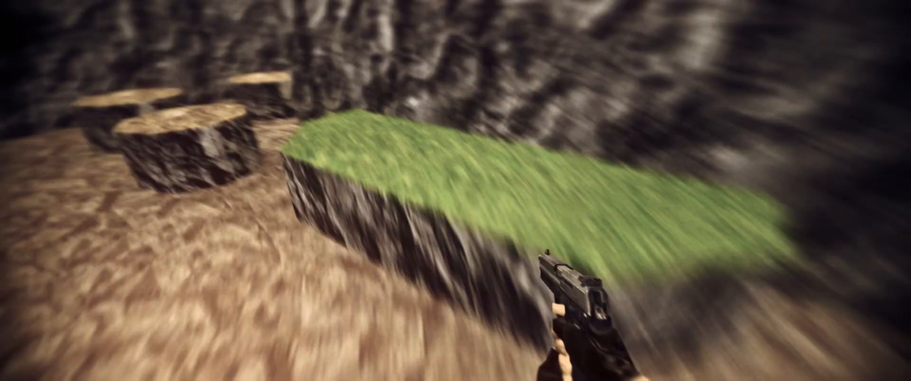
mouse_move(456, 190)
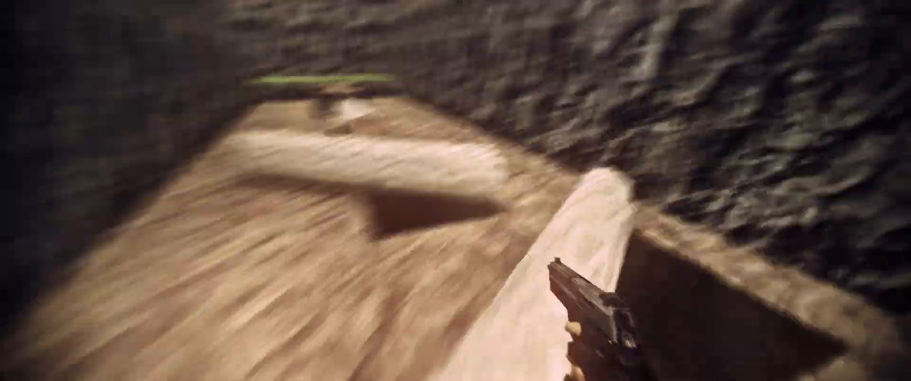
mouse_move(456, 191)
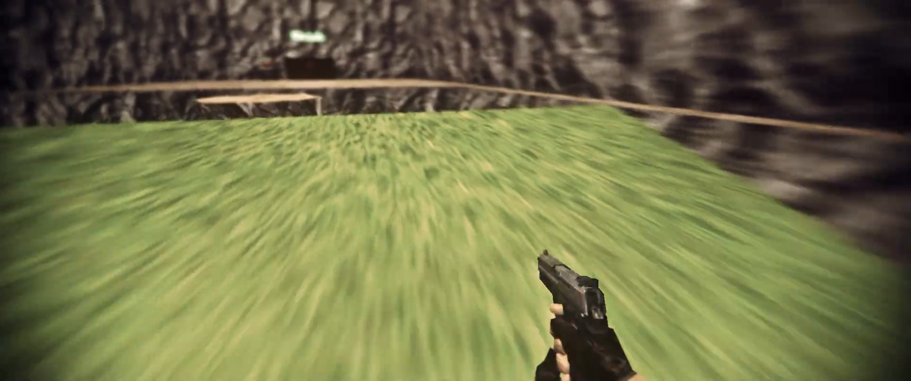
key("w")
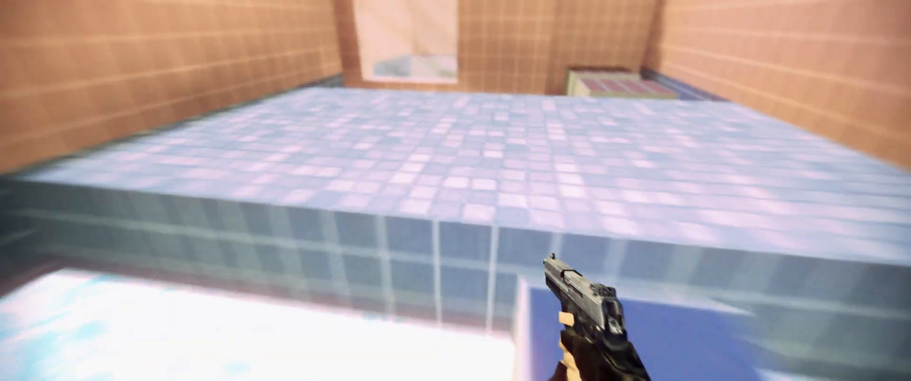
mouse_move(455, 190)
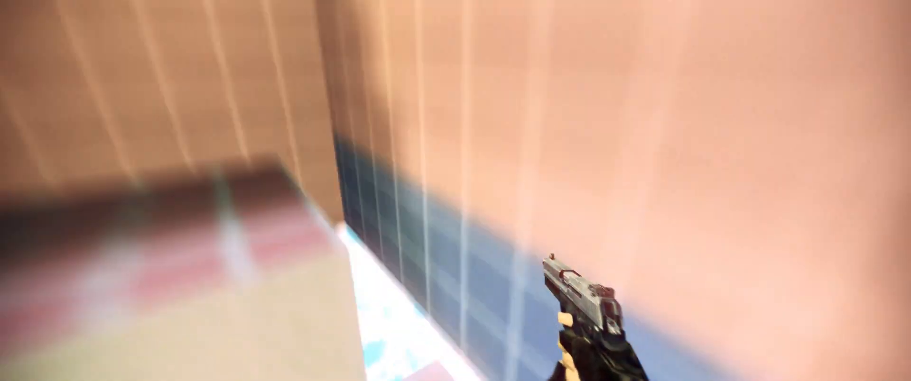